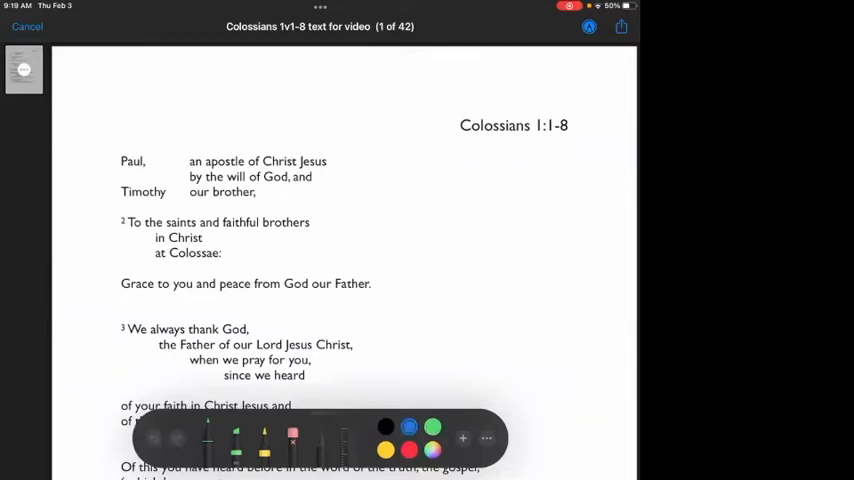
Circle Paul, then switch to purple and underline the verse 2 greeting
{"action": "left_click_drag", "start_coordinate": [120, 165], "coordinate": [155, 165]}
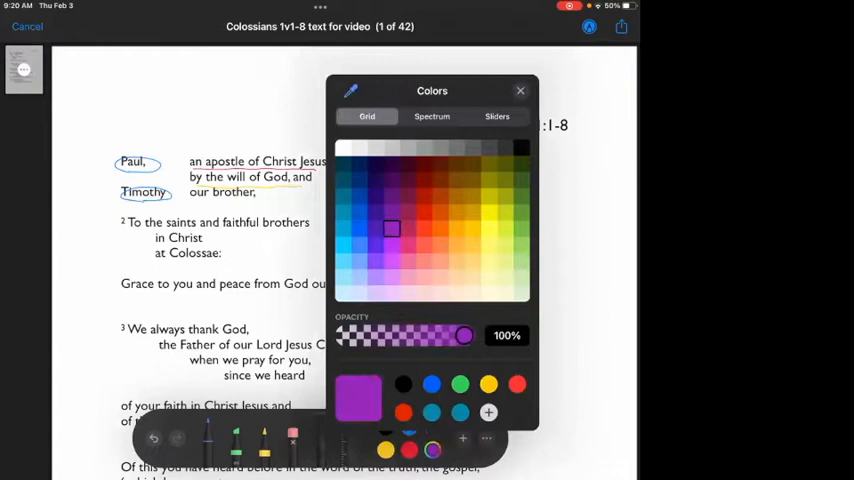
{"action": "left_click", "coordinate": [520, 90]}
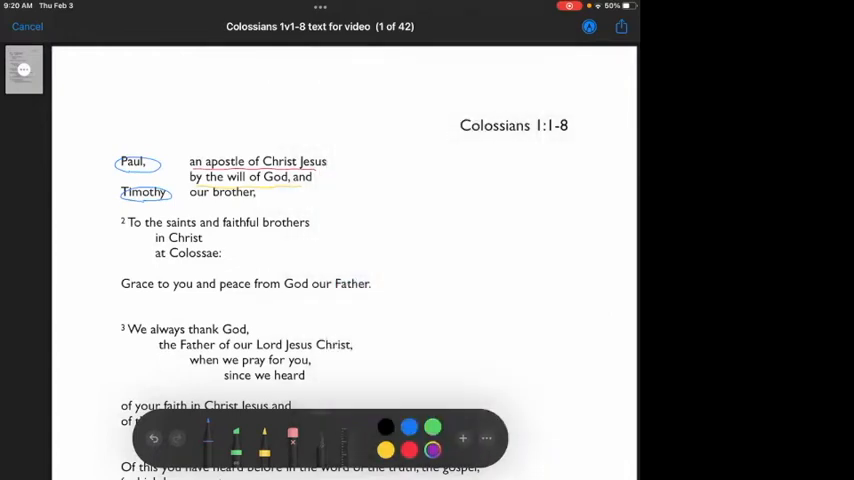
{"action": "left_click_drag", "start_coordinate": [152, 230], "coordinate": [297, 230]}
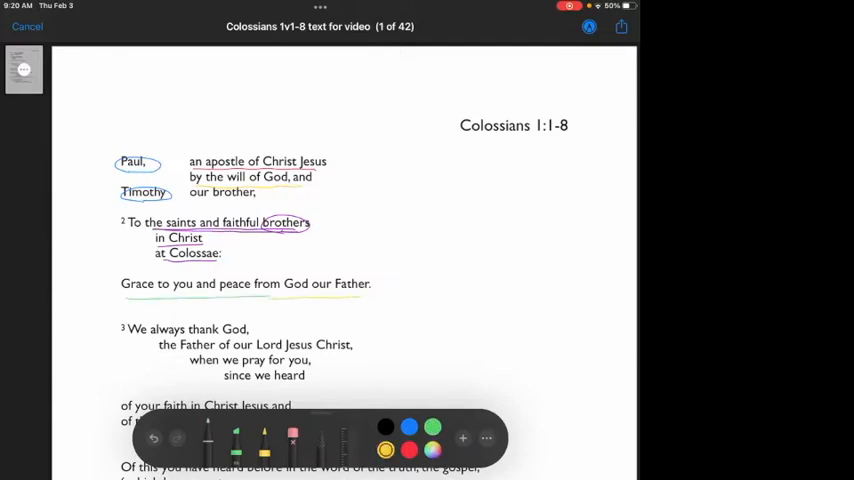
Underline the 'Father of our Lord' line, then underline 'of your faith' in purple
{"action": "scroll", "scroll_direction": "down", "scroll_amount": 3}
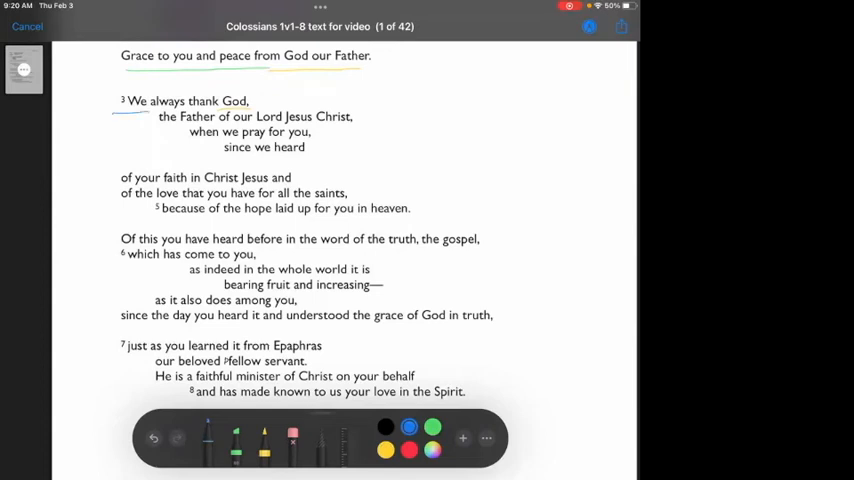
{"action": "left_click_drag", "start_coordinate": [158, 127], "coordinate": [353, 127]}
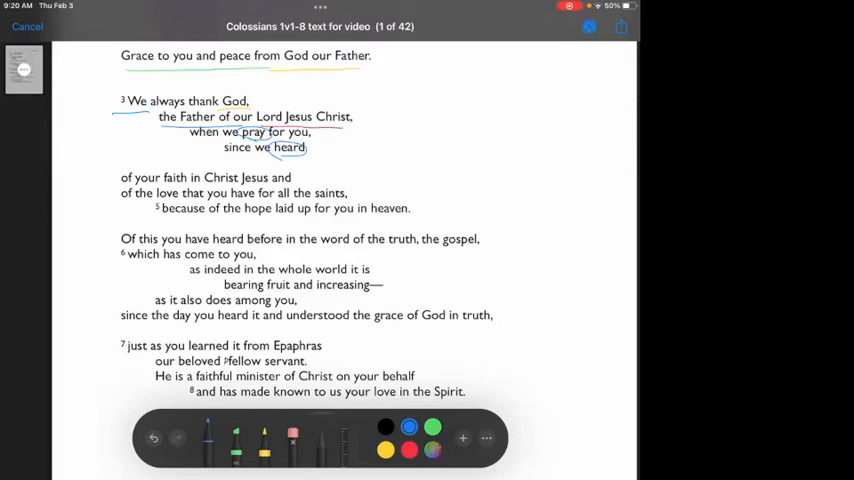
{"action": "left_click", "coordinate": [432, 449]}
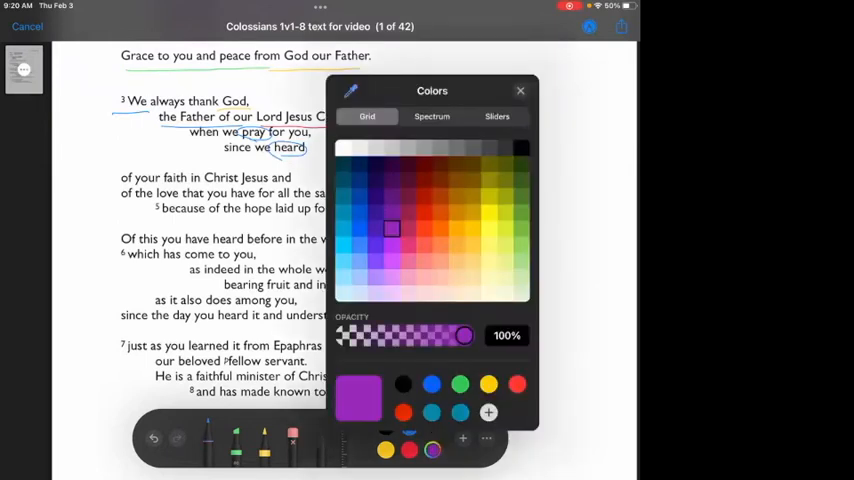
{"action": "left_click", "coordinate": [520, 91]}
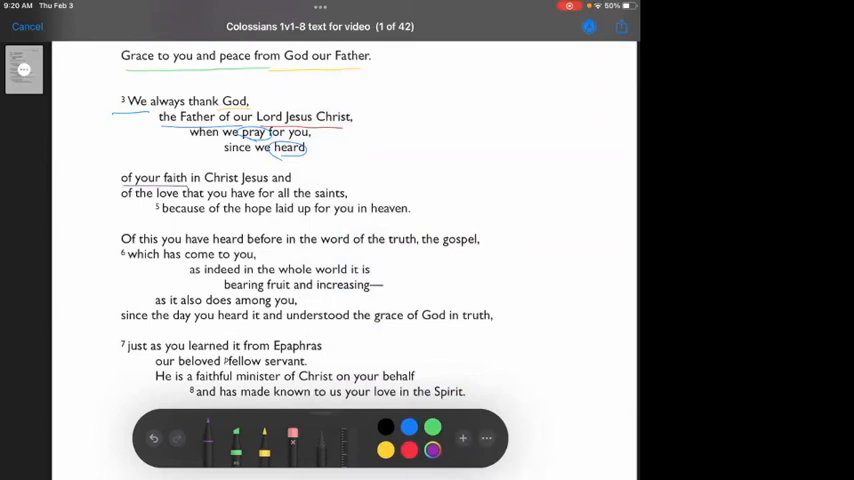
{"action": "left_click_drag", "start_coordinate": [121, 200], "coordinate": [347, 200]}
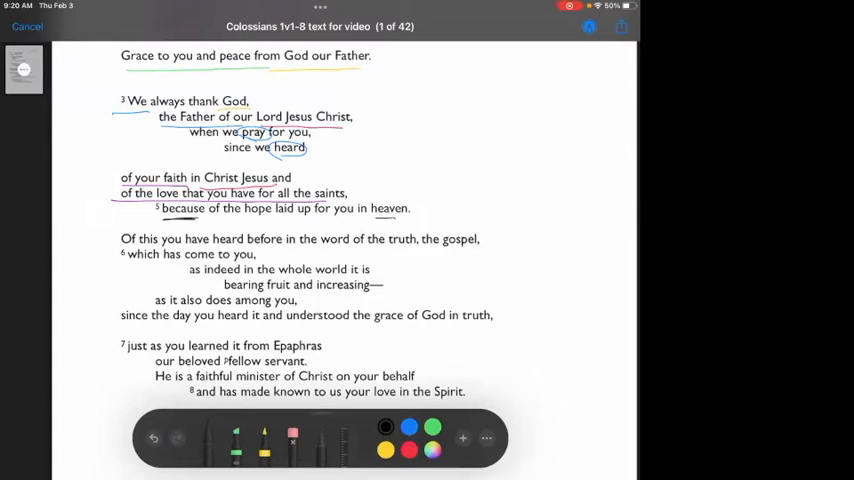
Underline the hope line in green, then select purple ink
{"action": "left_click_drag", "start_coordinate": [222, 215], "coordinate": [398, 213]}
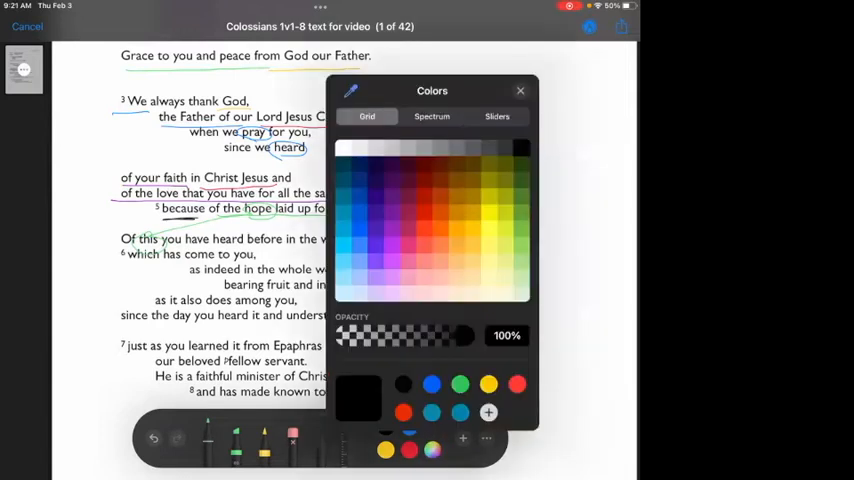
{"action": "left_click", "coordinate": [520, 90]}
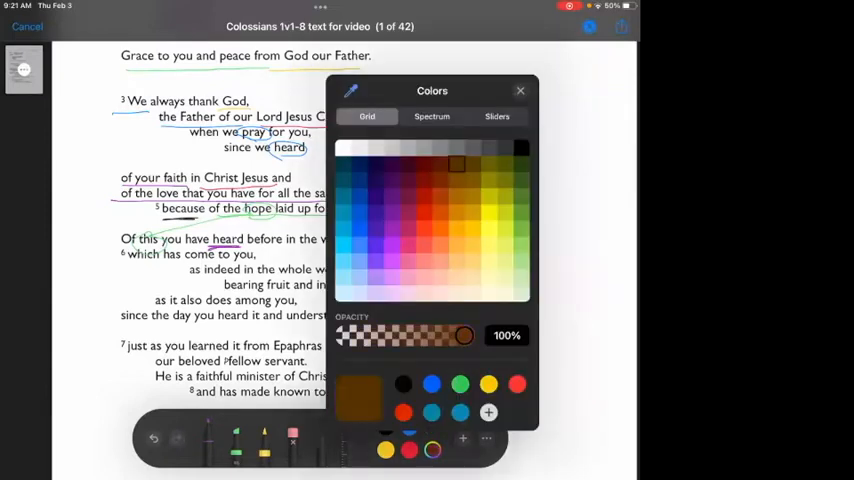
{"action": "left_click", "coordinate": [520, 91]}
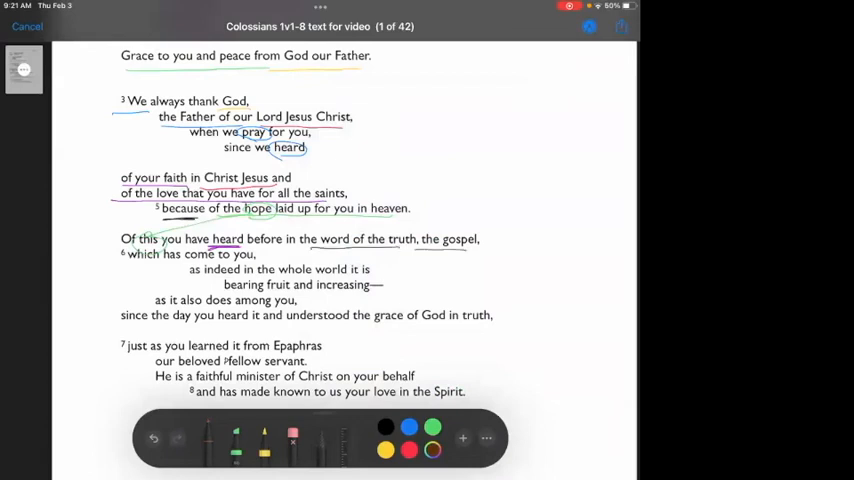
{"action": "left_click", "coordinate": [432, 450]}
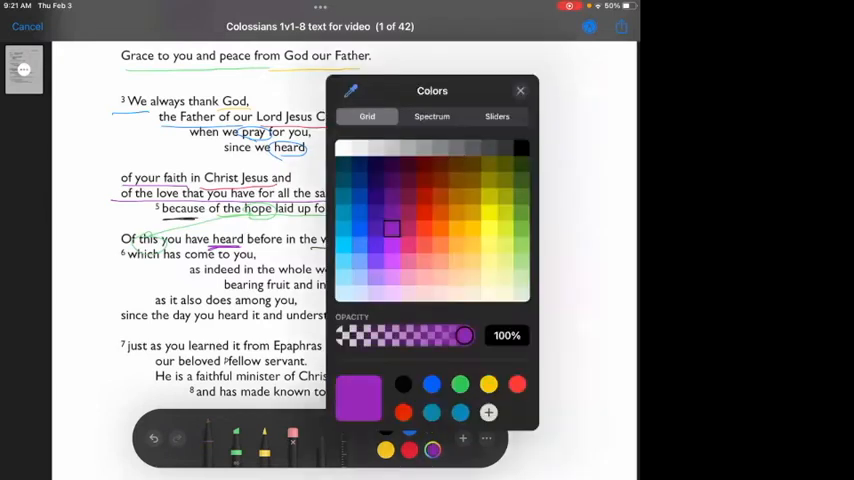
{"action": "left_click", "coordinate": [520, 90]}
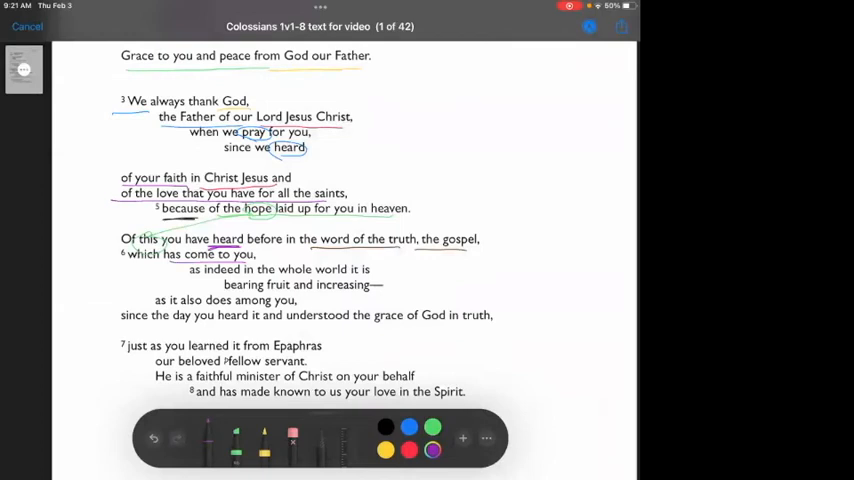
Switch between green and purple ink for the circles, ending on brown for the linking line
{"action": "left_click", "coordinate": [432, 427]}
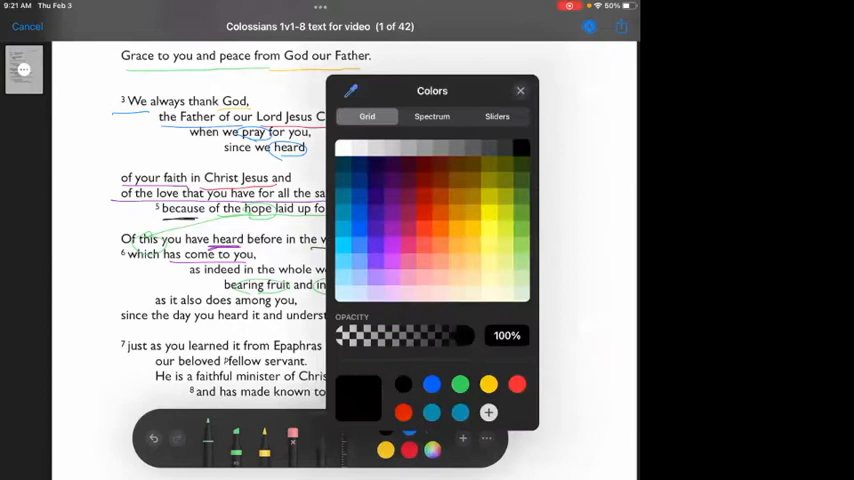
{"action": "left_click", "coordinate": [520, 91]}
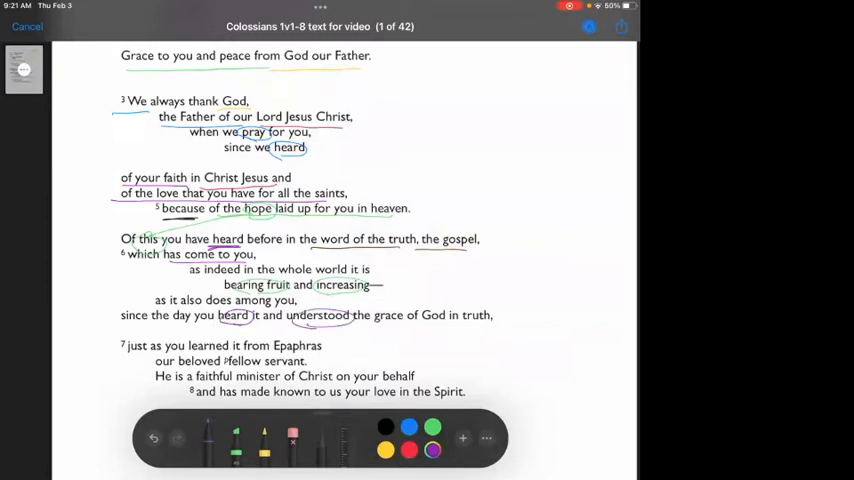
{"action": "left_click", "coordinate": [432, 450]}
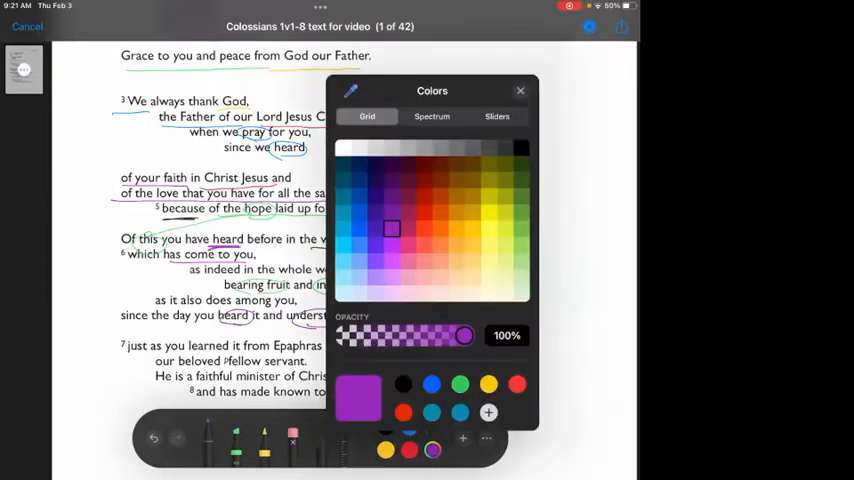
{"action": "left_click", "coordinate": [520, 91]}
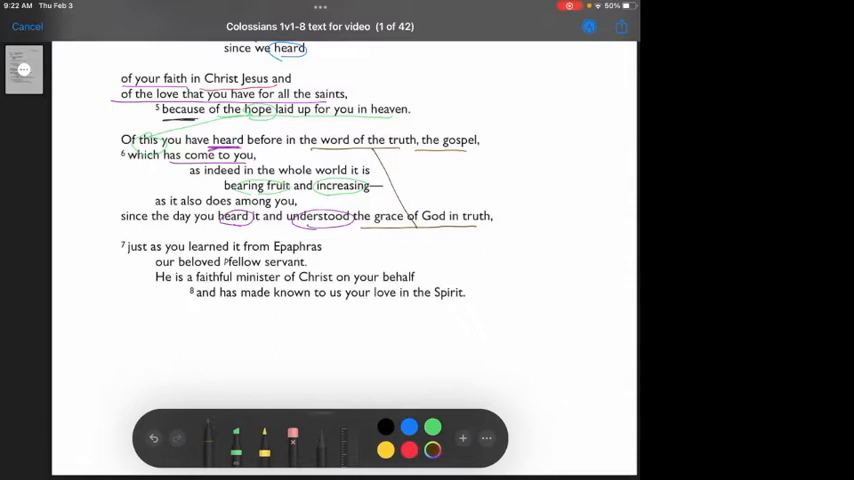
Keep purple ink for 'learned it' and 'love', then switch to red for 'Christ'
{"action": "left_click", "coordinate": [408, 427]}
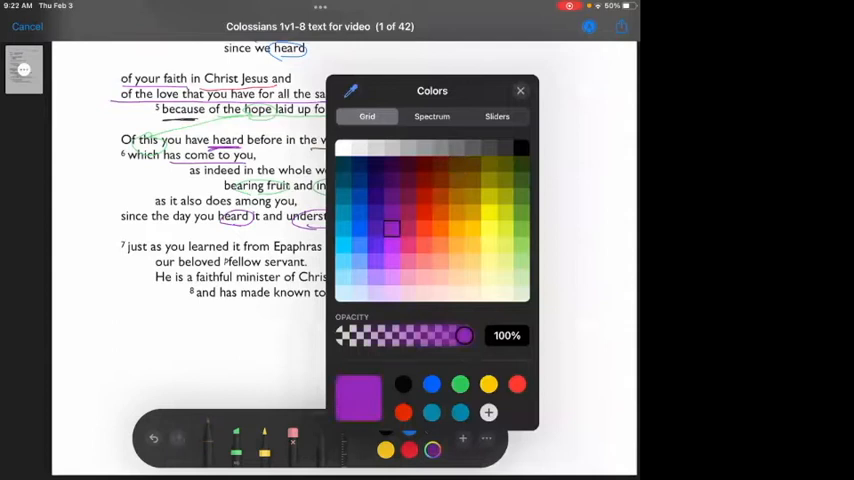
{"action": "left_click", "coordinate": [520, 91]}
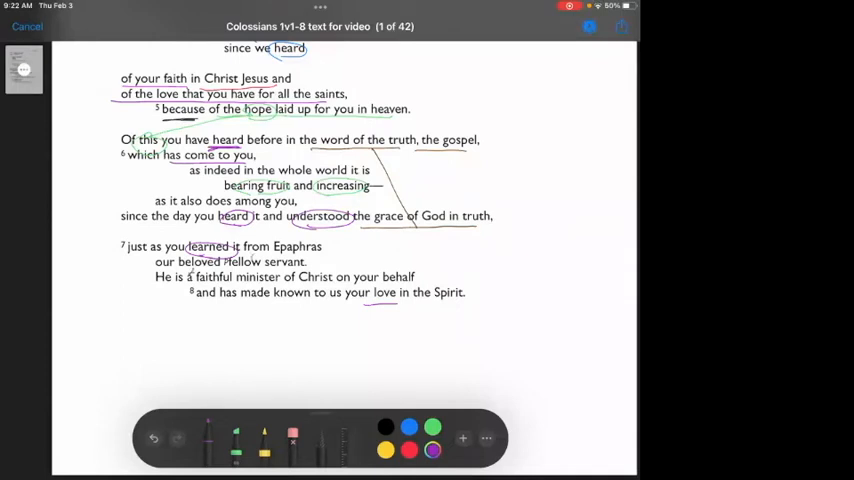
{"action": "left_click", "coordinate": [409, 450]}
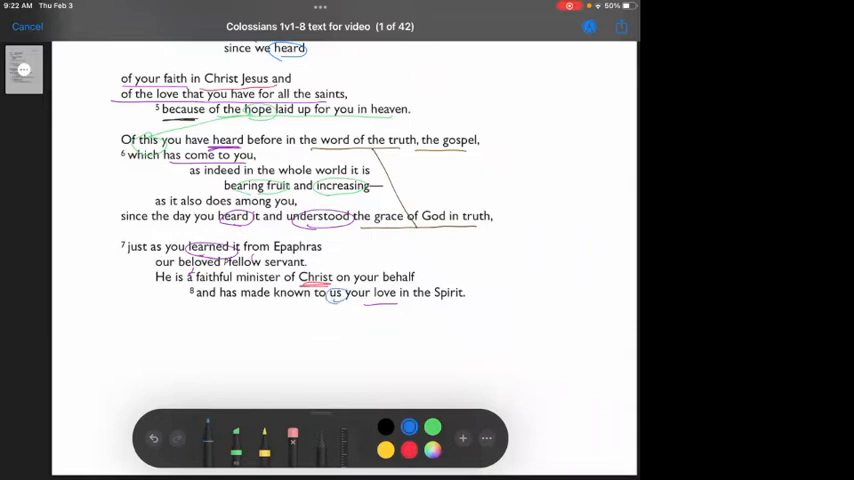
Scroll back up to the greeting and circle 'Grace' in black
{"action": "scroll", "scroll_direction": "up", "scroll_amount": 3}
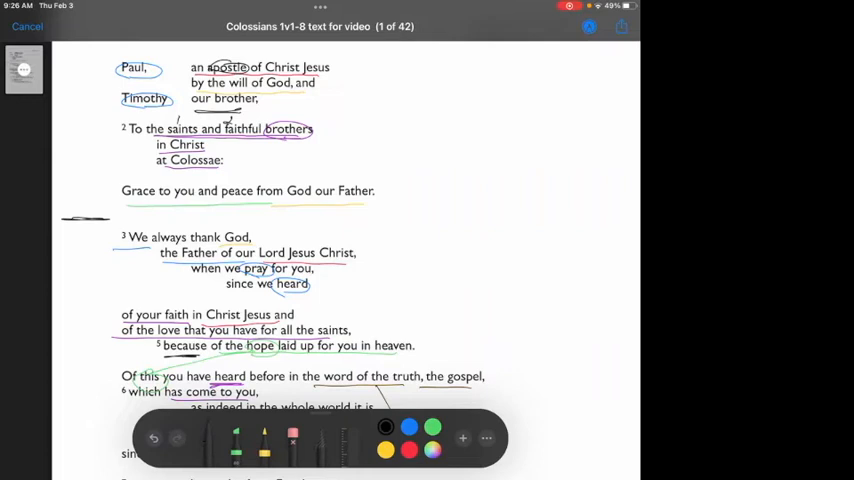
{"action": "left_click_drag", "start_coordinate": [120, 191], "coordinate": [160, 191]}
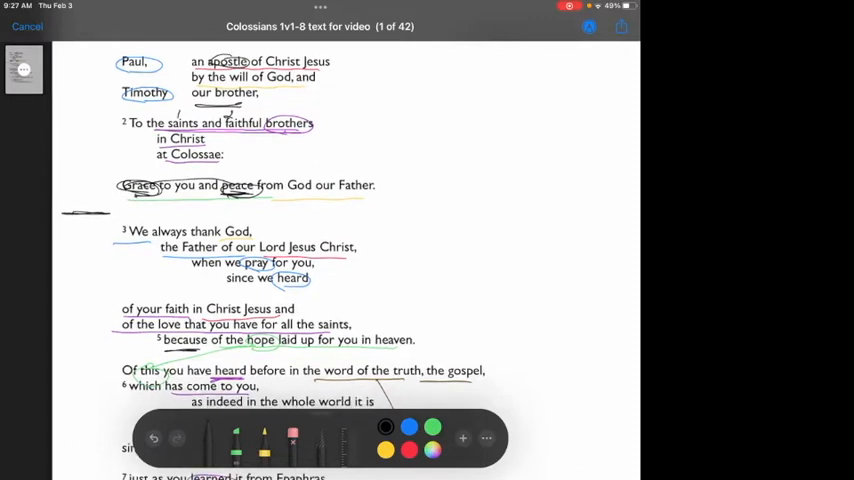
Scroll down from the greeting toward verses 3–8
{"action": "scroll", "scroll_direction": "down", "scroll_amount": 3}
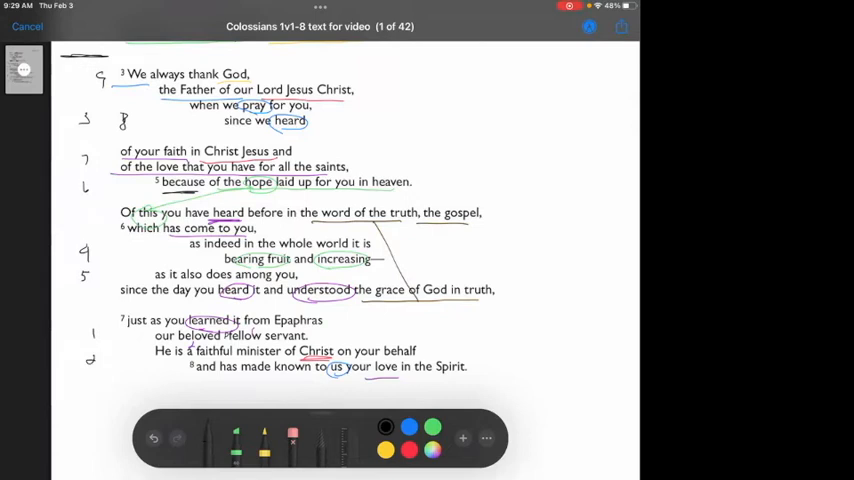
Draw a dark stroke from 'the truth, the gospel' toward 'the grace of God in truth'
{"action": "left_click_drag", "start_coordinate": [190, 68], "coordinate": [225, 82]}
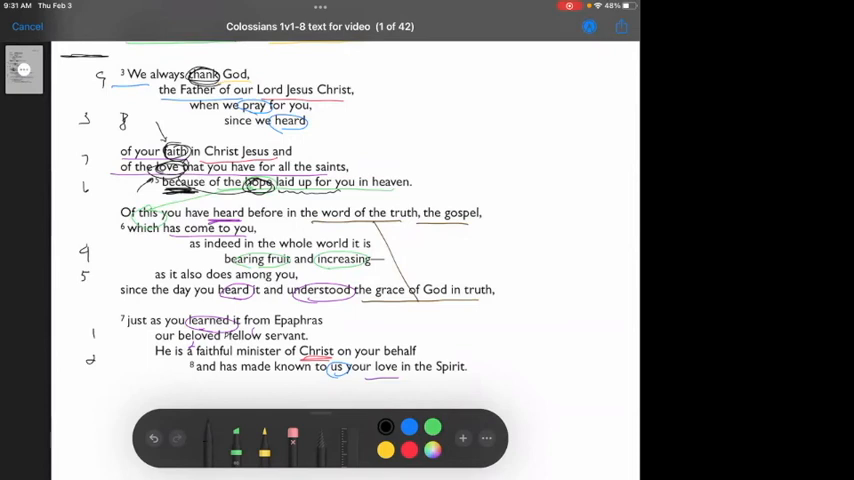
Circle the word 'heard' with the black pen
{"action": "left_click_drag", "start_coordinate": [278, 121], "coordinate": [312, 121]}
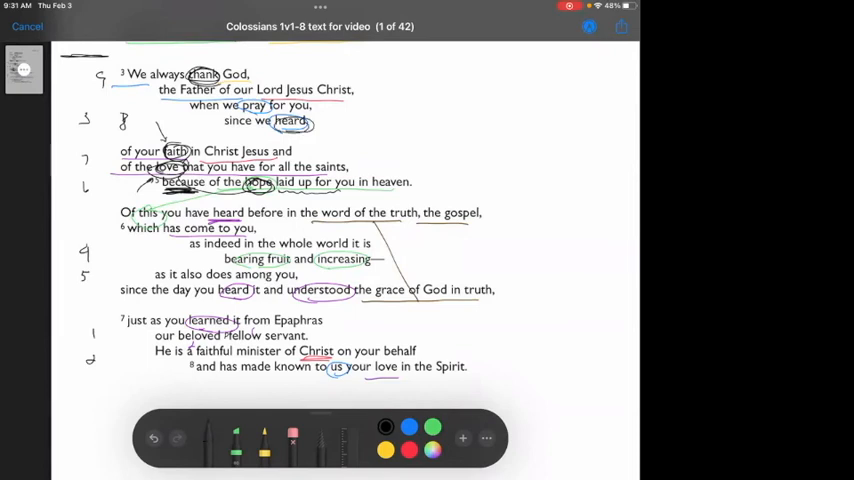